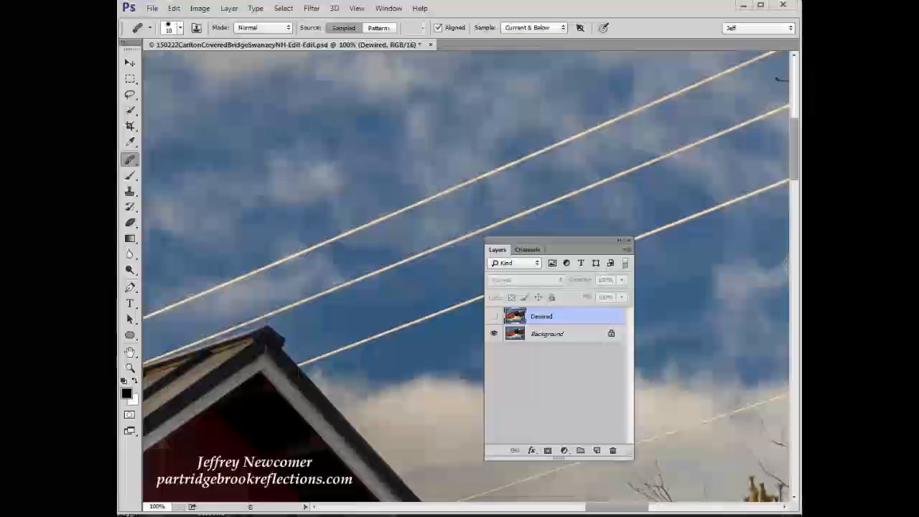
mouse_move(365, 355)
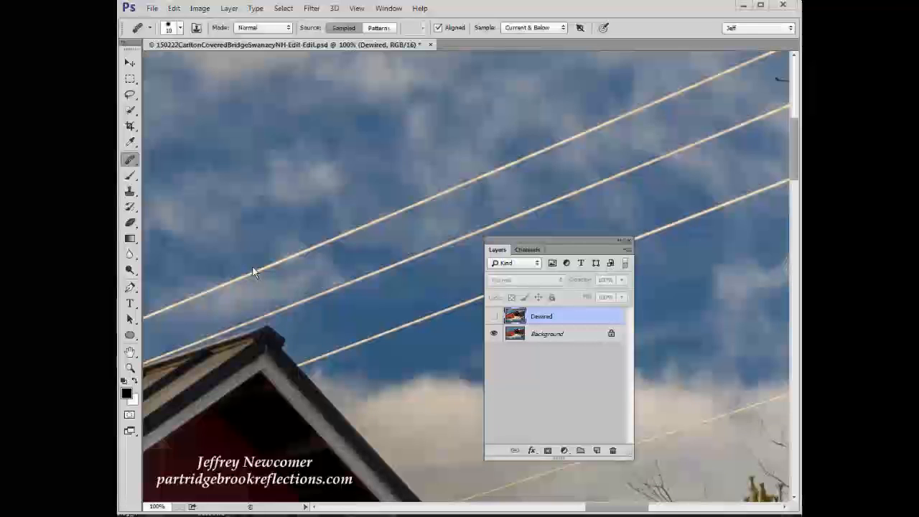
mouse_move(137, 210)
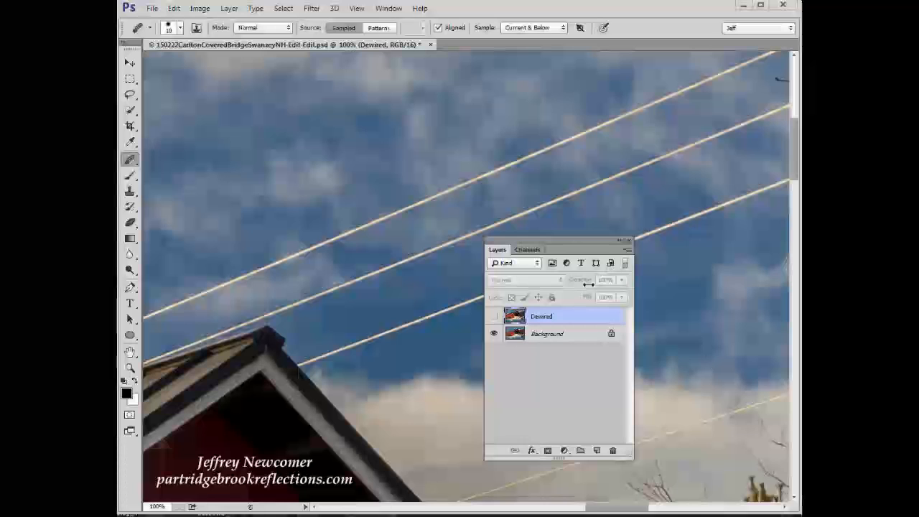
mouse_move(215, 391)
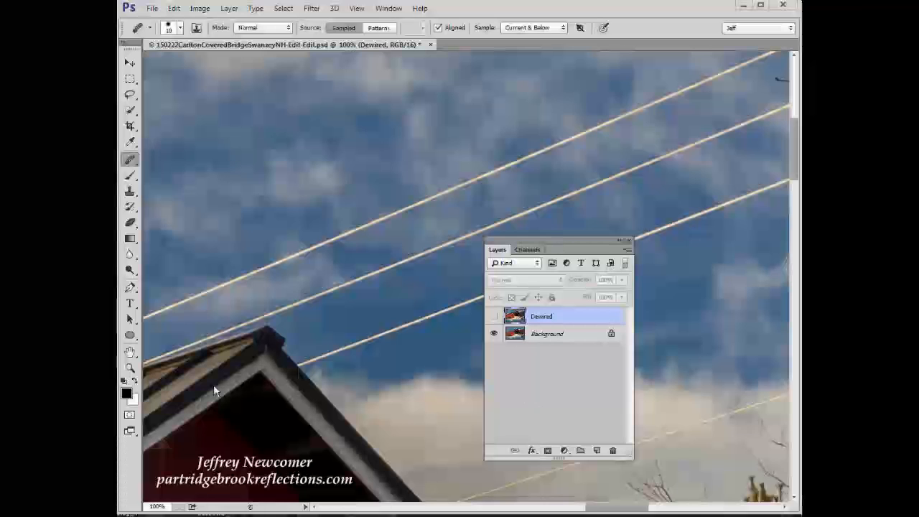
mouse_move(524, 301)
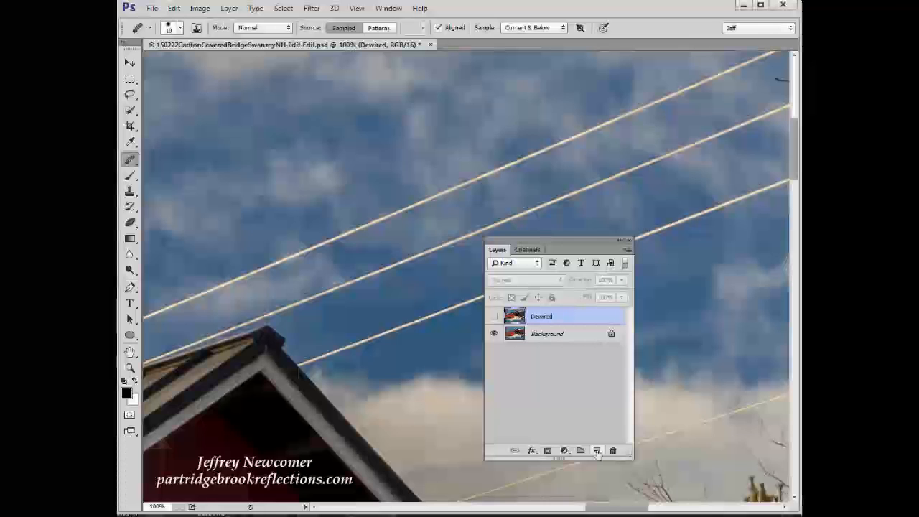
- Create an empty Layer 1 above Dewired and set sampling to Current & Below
left_click(598, 451)
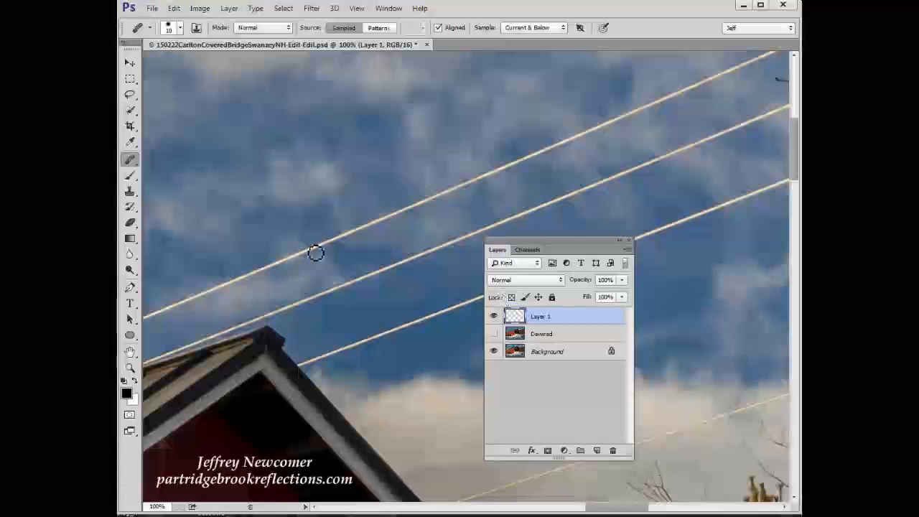
mouse_move(508, 144)
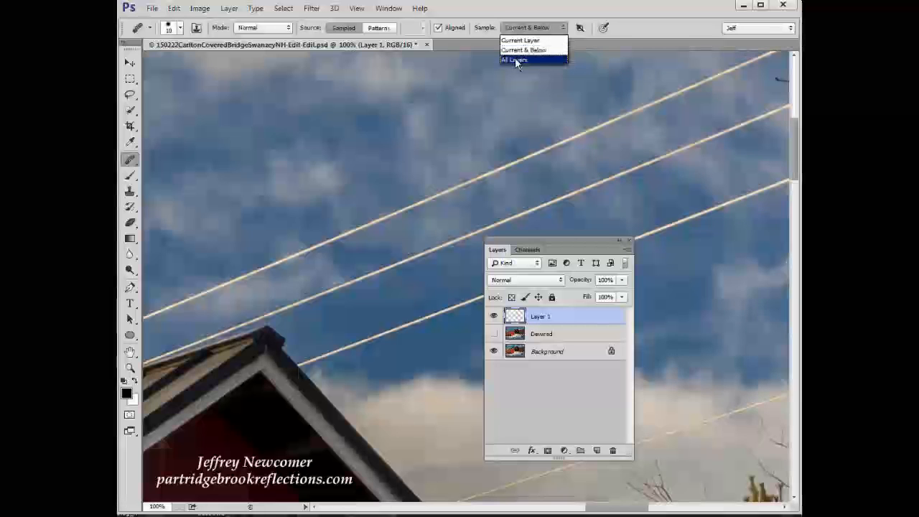
left_click(523, 49)
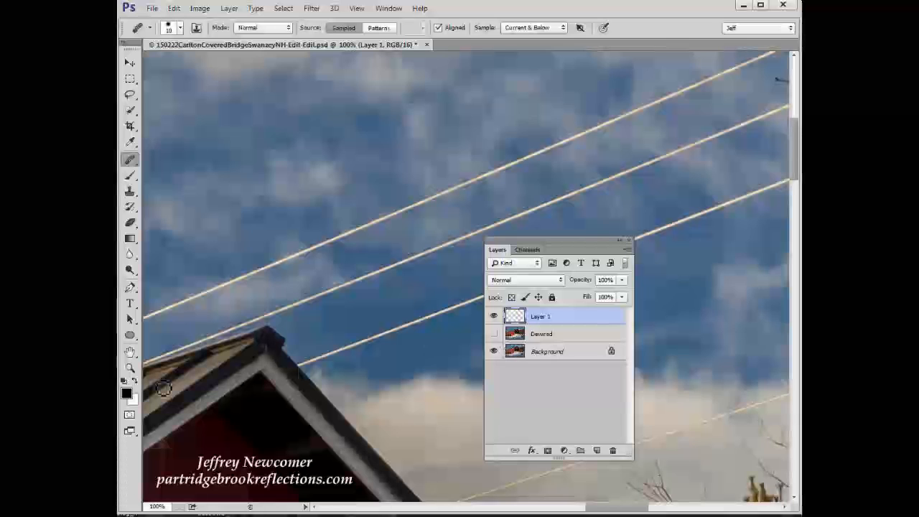
mouse_move(186, 299)
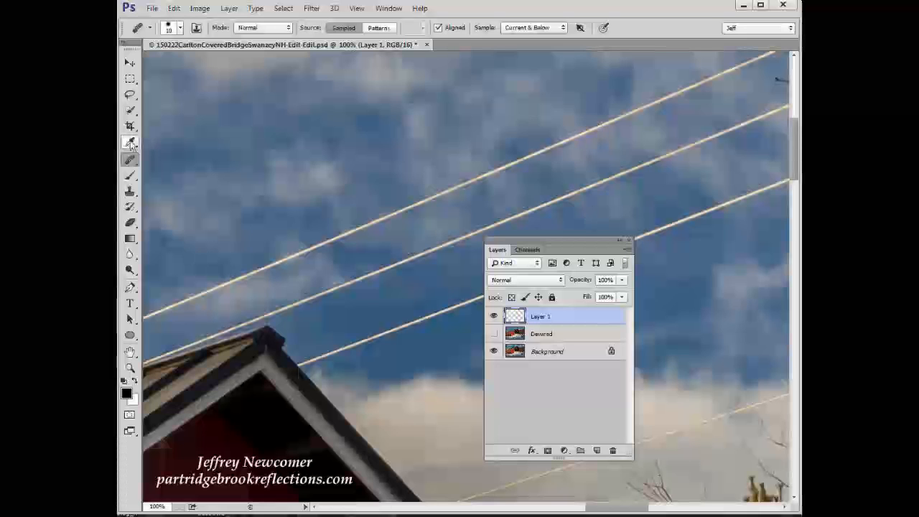
- Choose the Healing Brush Tool from the healing tools flyout
left_click(130, 142)
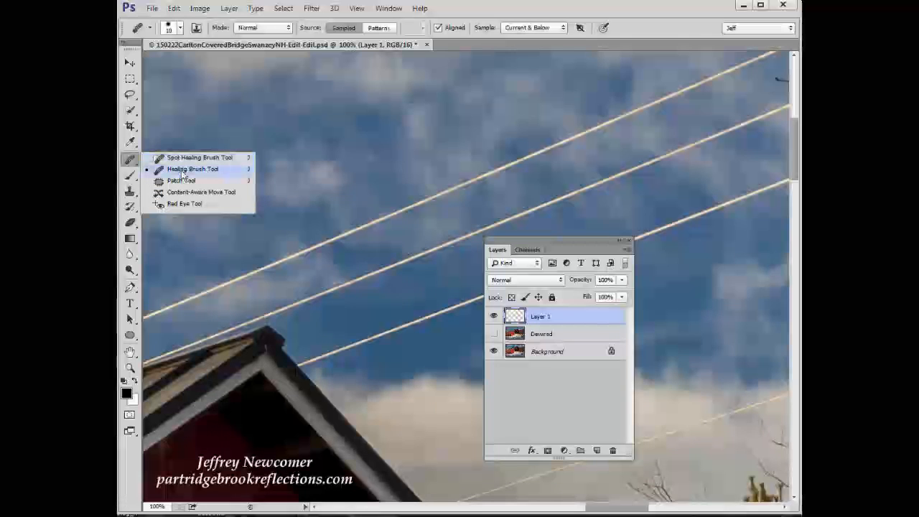
left_click(192, 170)
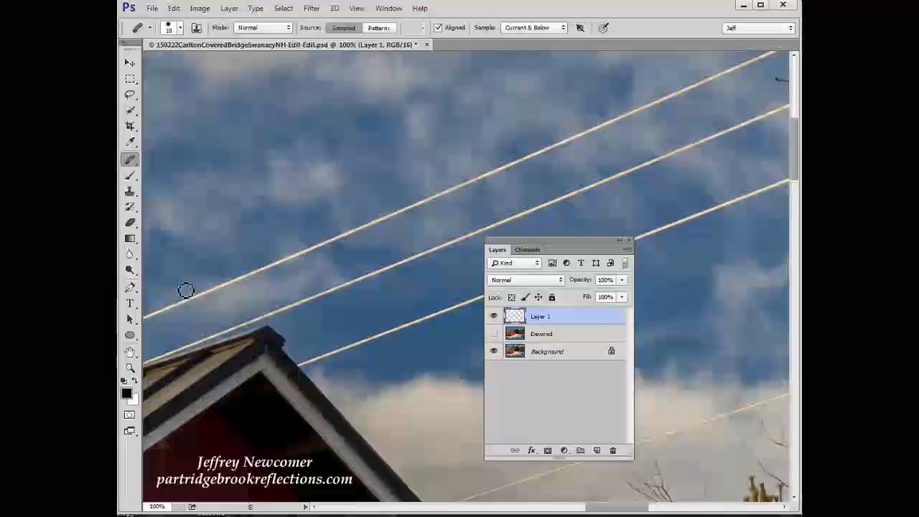
mouse_move(167, 289)
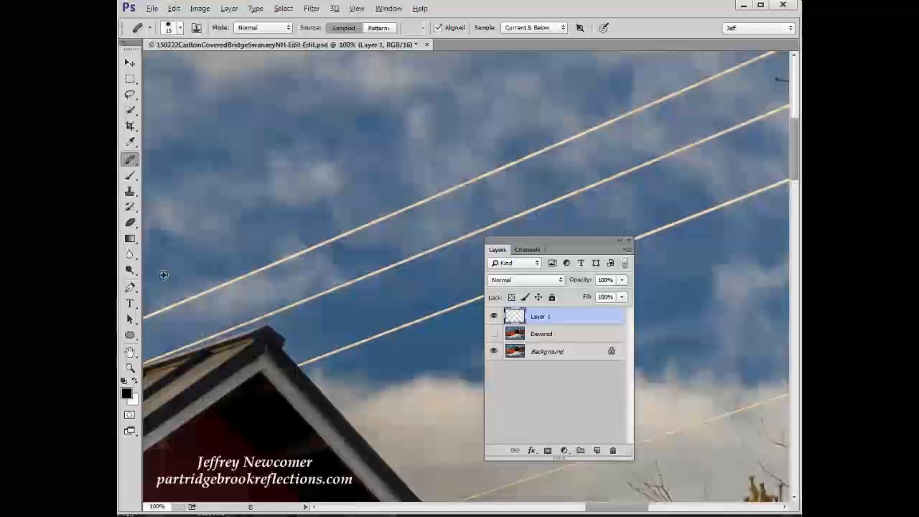
mouse_move(171, 280)
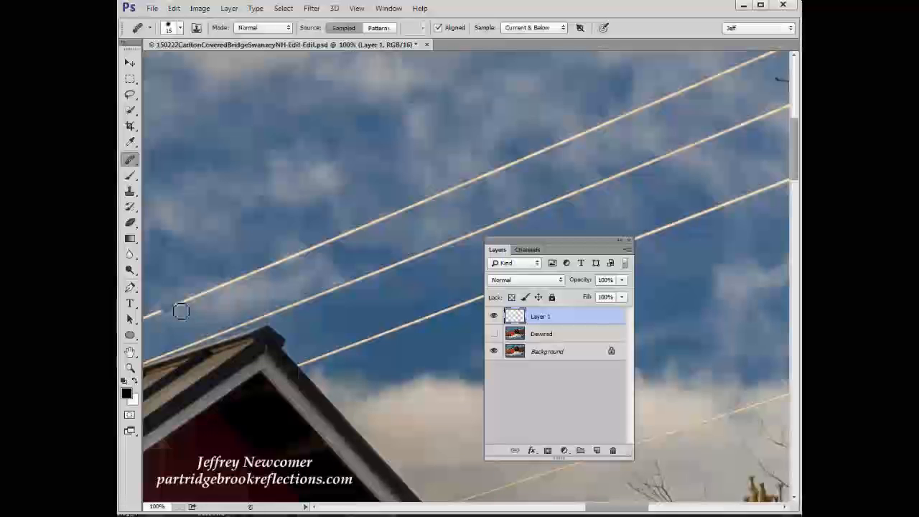
left_click_drag(181, 311, 308, 256)
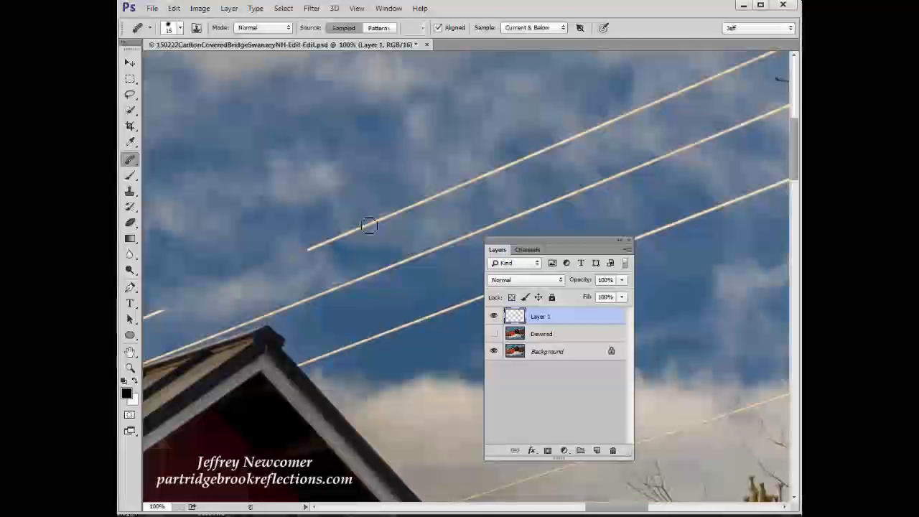
mouse_move(260, 227)
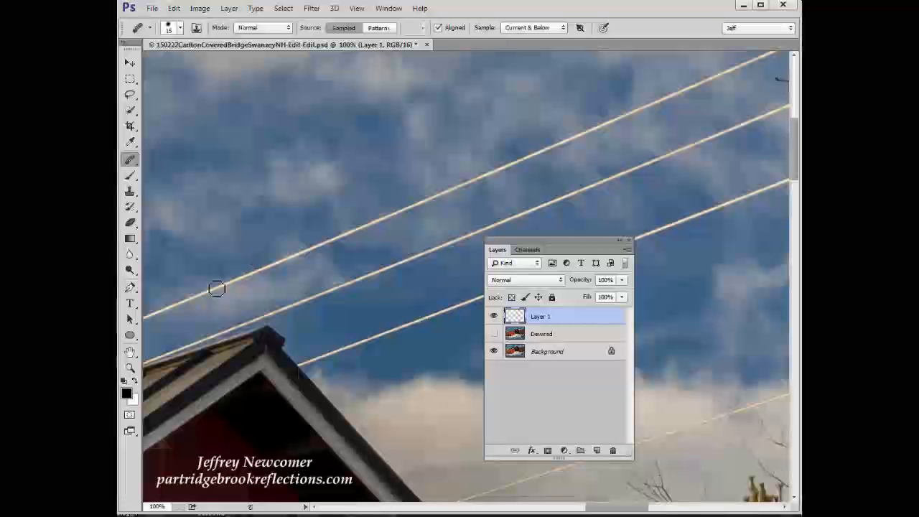
mouse_move(336, 239)
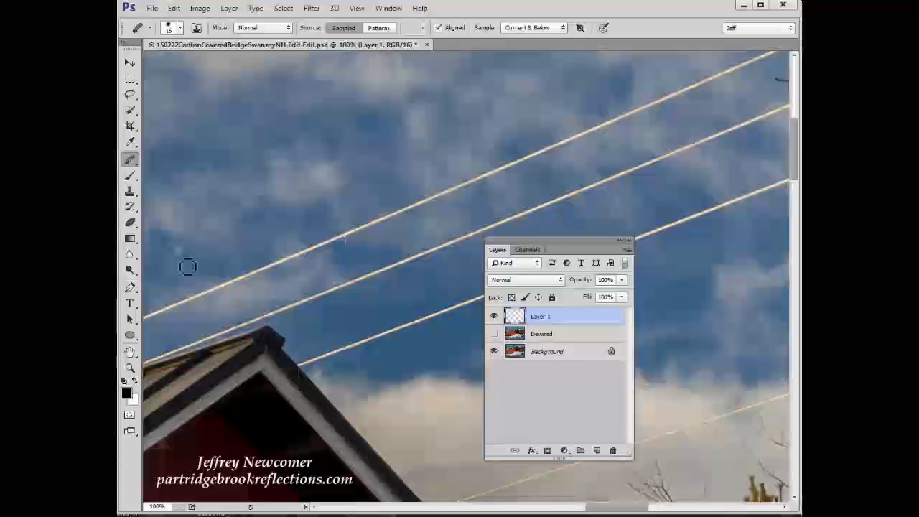
mouse_move(679, 95)
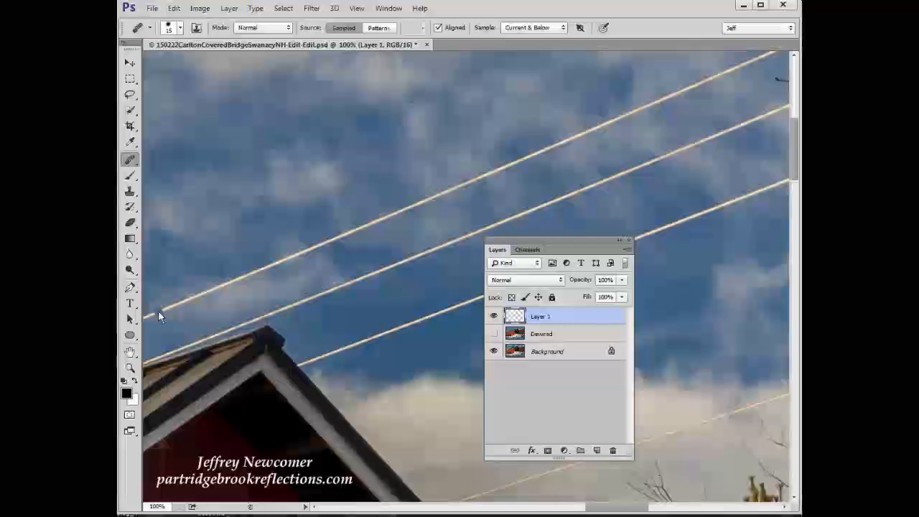
mouse_move(693, 101)
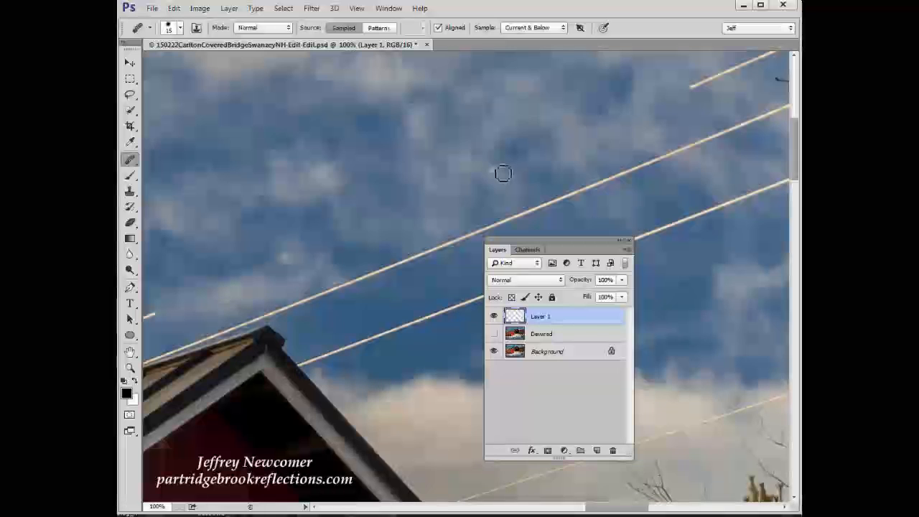
mouse_move(471, 195)
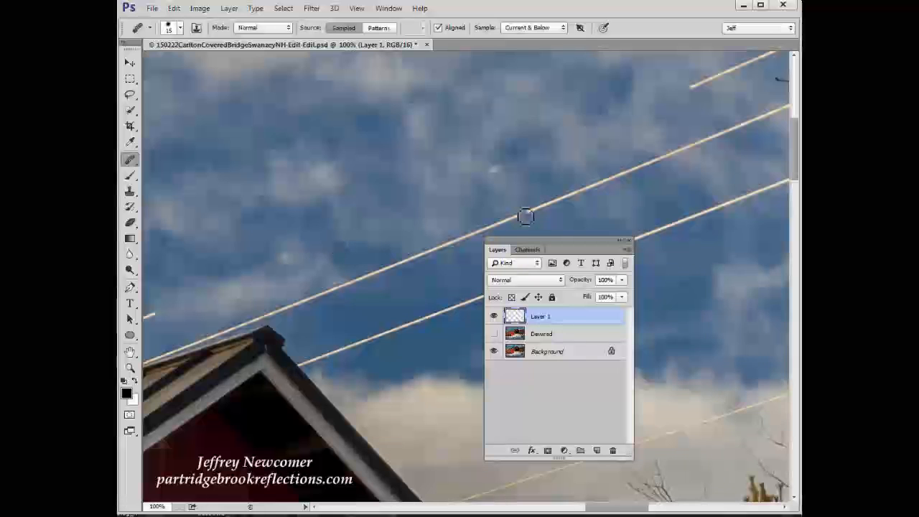
mouse_move(509, 175)
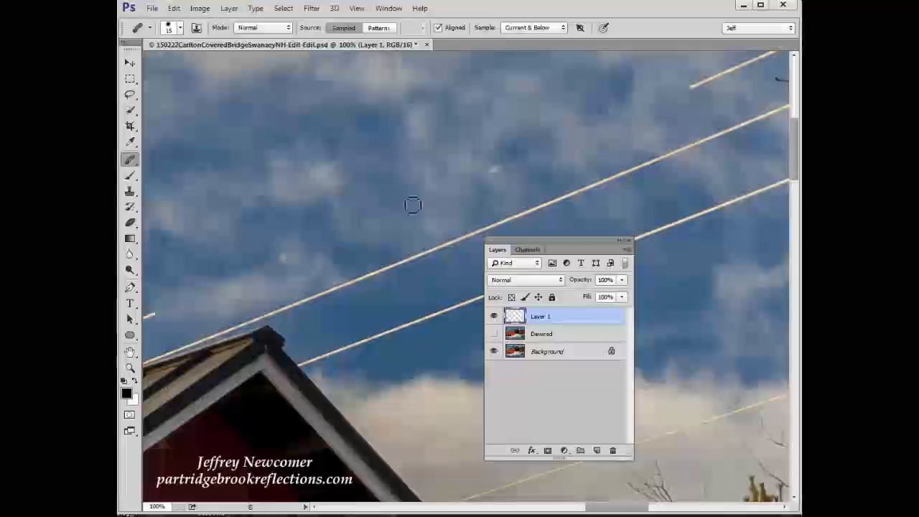
mouse_move(537, 89)
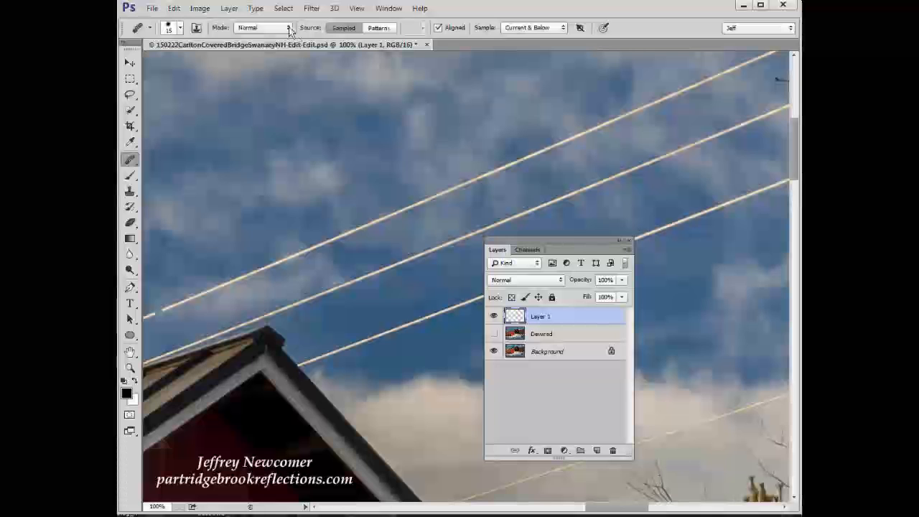
- Set the healing brush blend mode from Normal to Replace
left_click(264, 27)
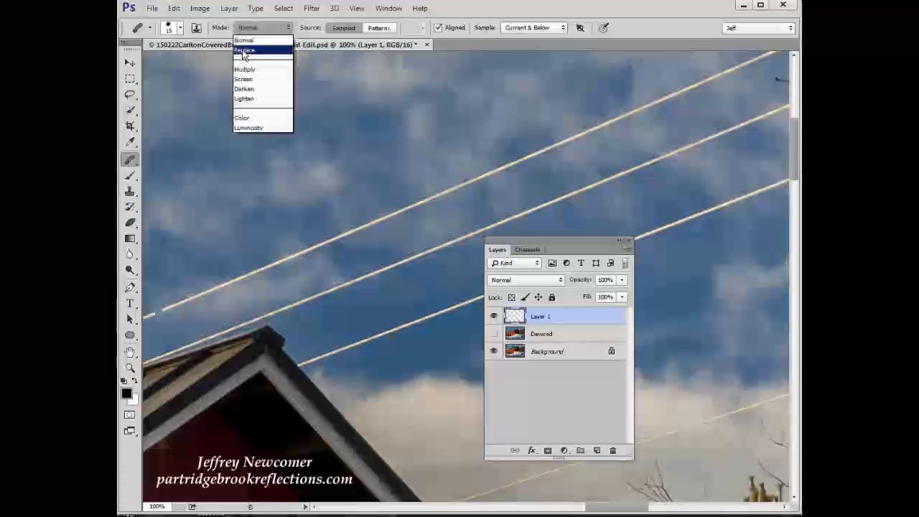
left_click(244, 48)
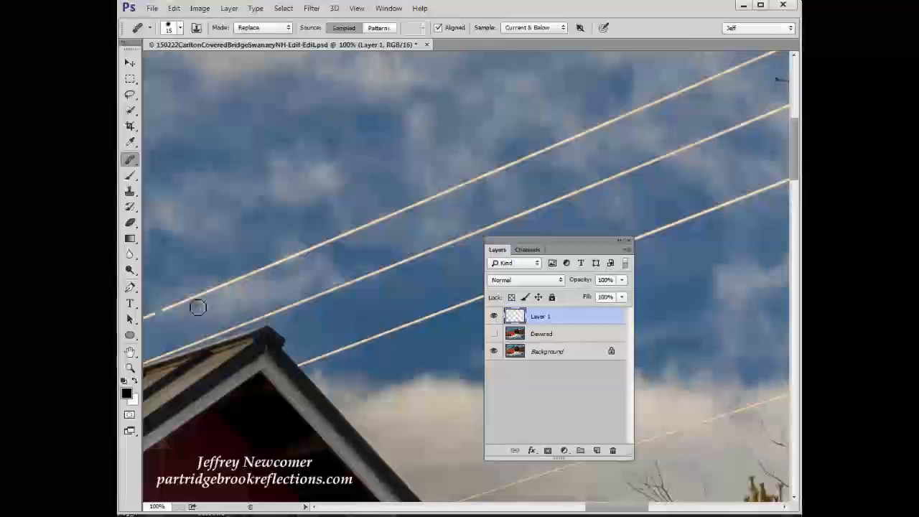
mouse_move(164, 317)
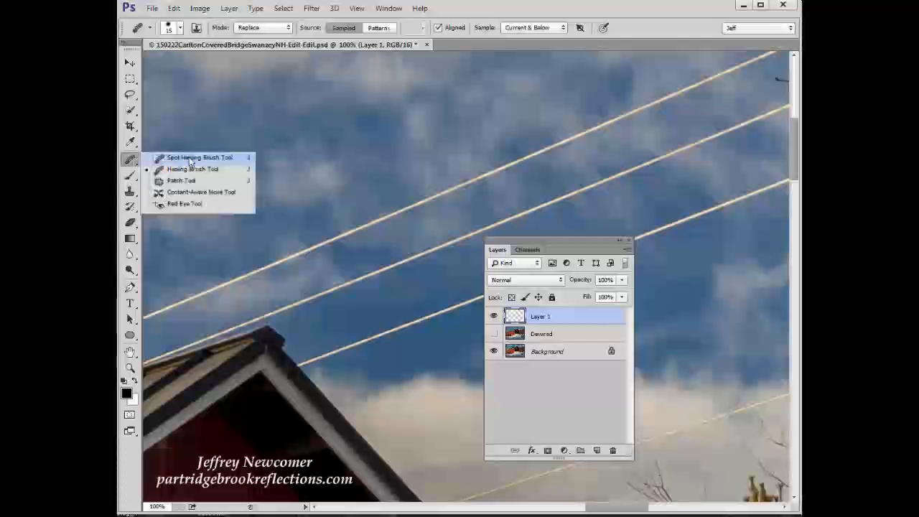
- Make the content-aware Spot Healing Brush the active tool
left_click(199, 156)
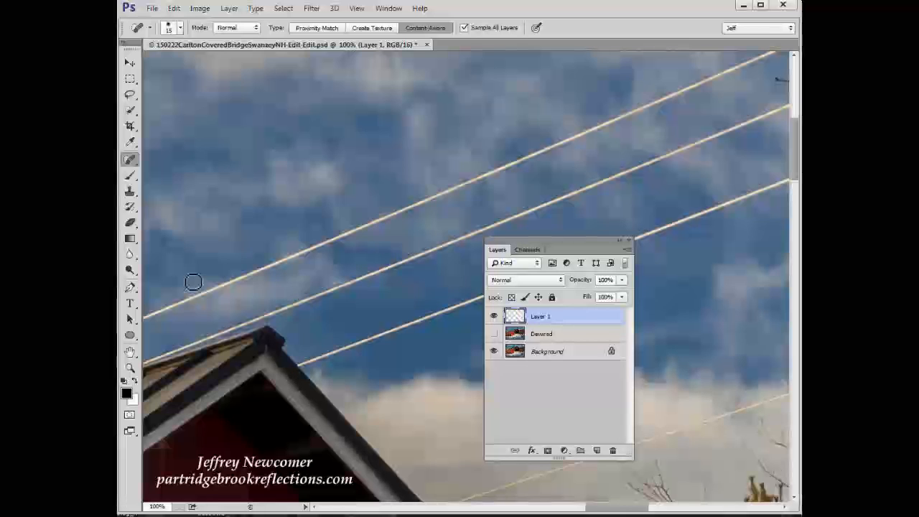
mouse_move(258, 273)
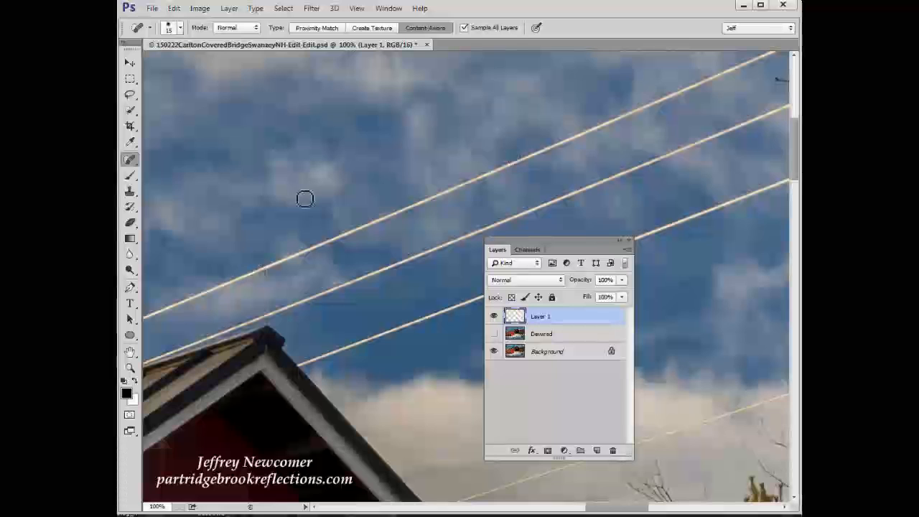
mouse_move(452, 198)
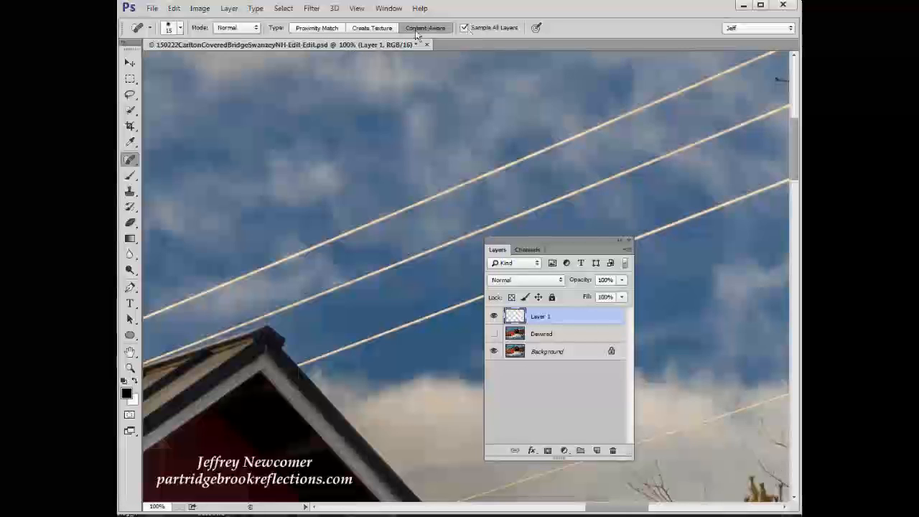
- Choose Proximity Match and paint out a long stretch of the top power line
left_click(316, 27)
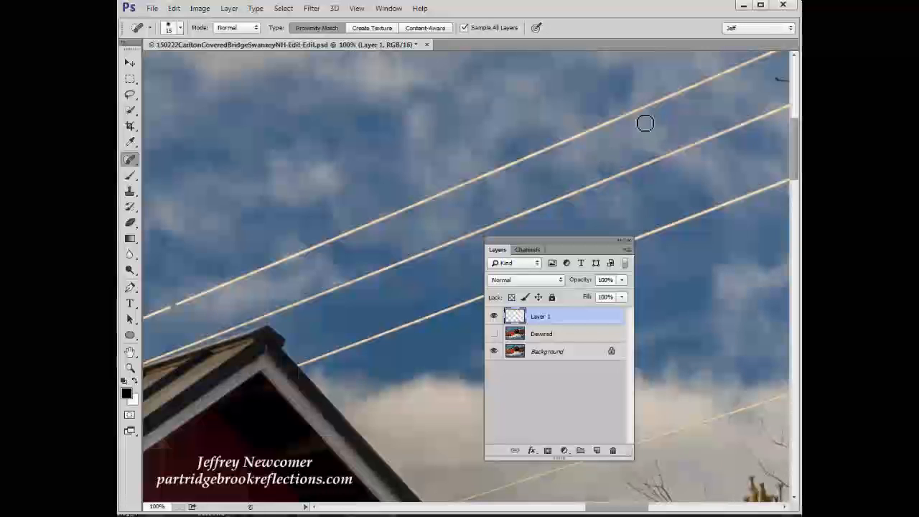
mouse_move(644, 115)
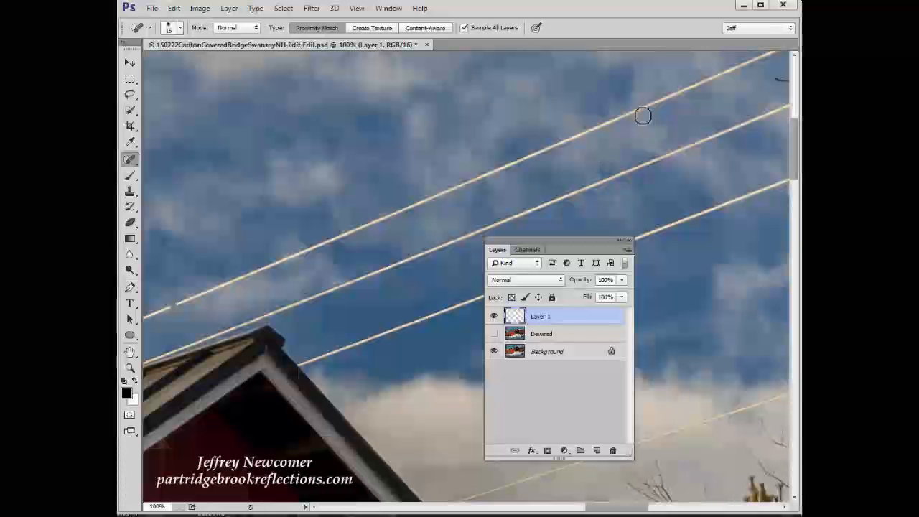
left_click_drag(643, 115, 173, 305)
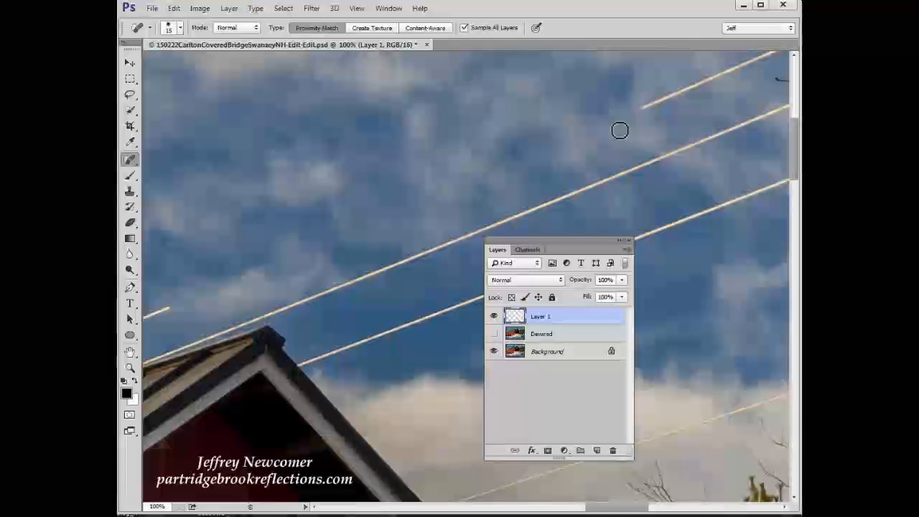
mouse_move(213, 286)
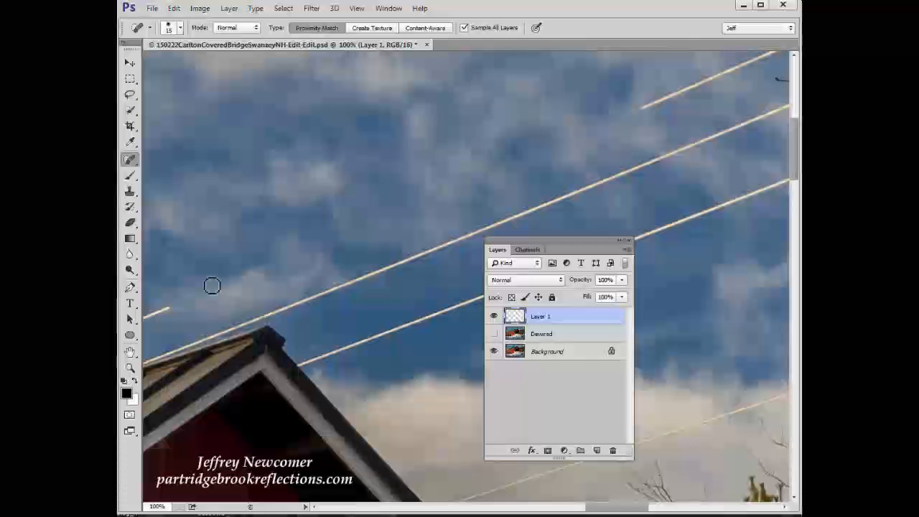
mouse_move(480, 221)
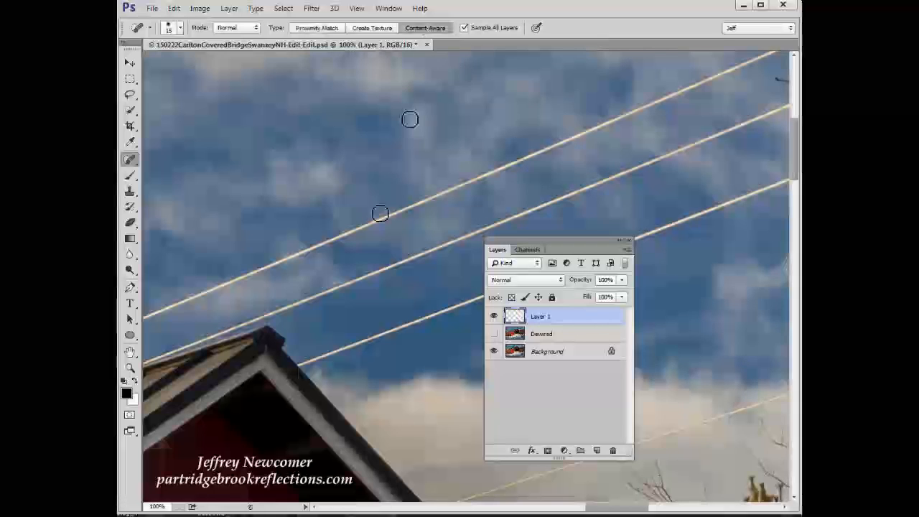
mouse_move(198, 314)
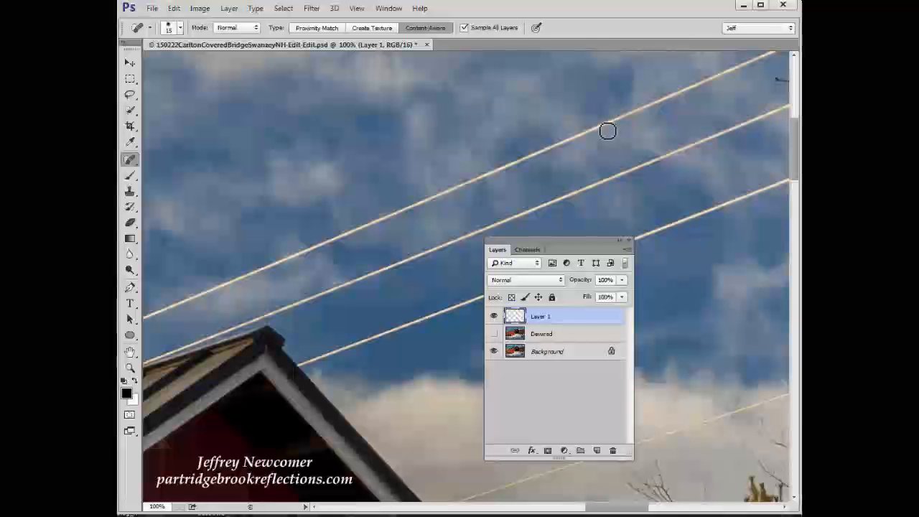
- Heal the same stretch of the top wire again with Content-Aware spot healing
left_click_drag(607, 131, 170, 308)
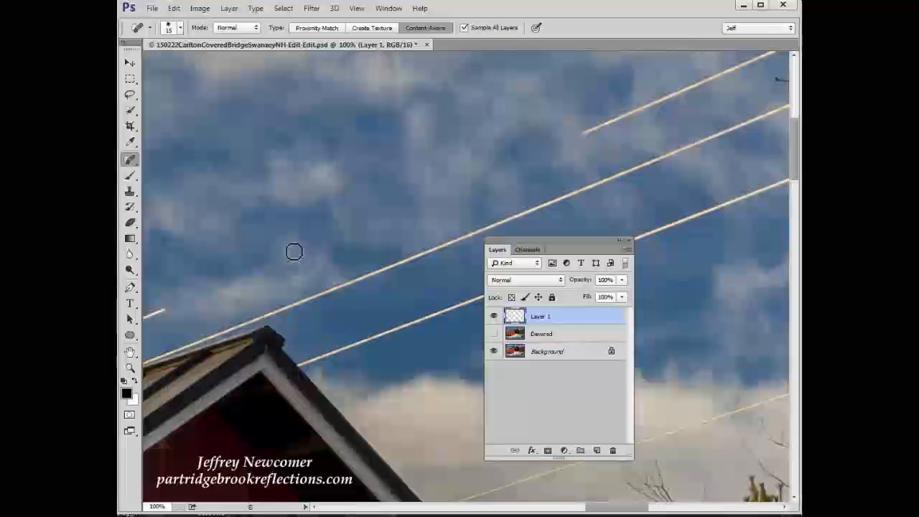
mouse_move(290, 250)
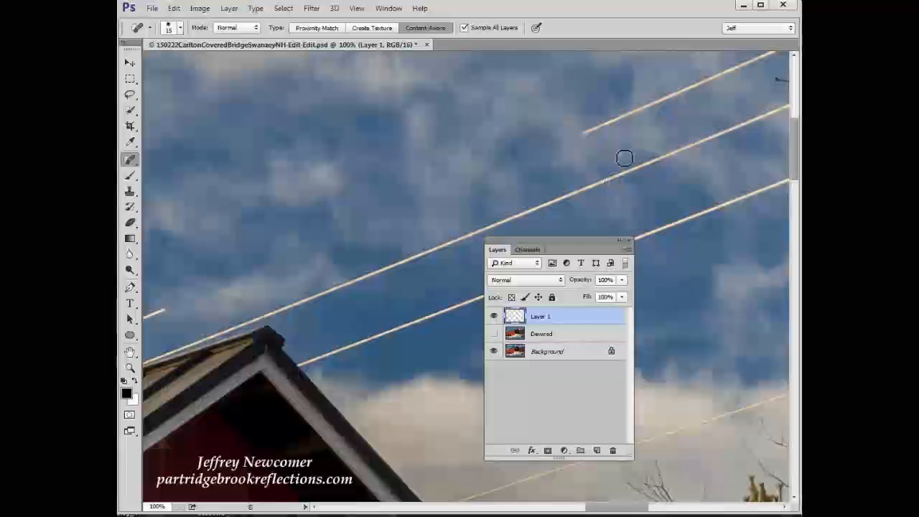
mouse_move(299, 253)
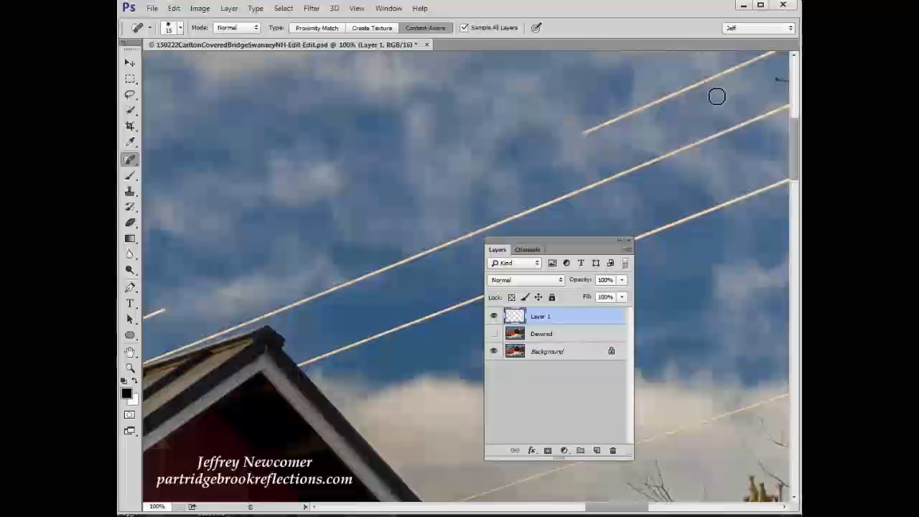
mouse_move(486, 233)
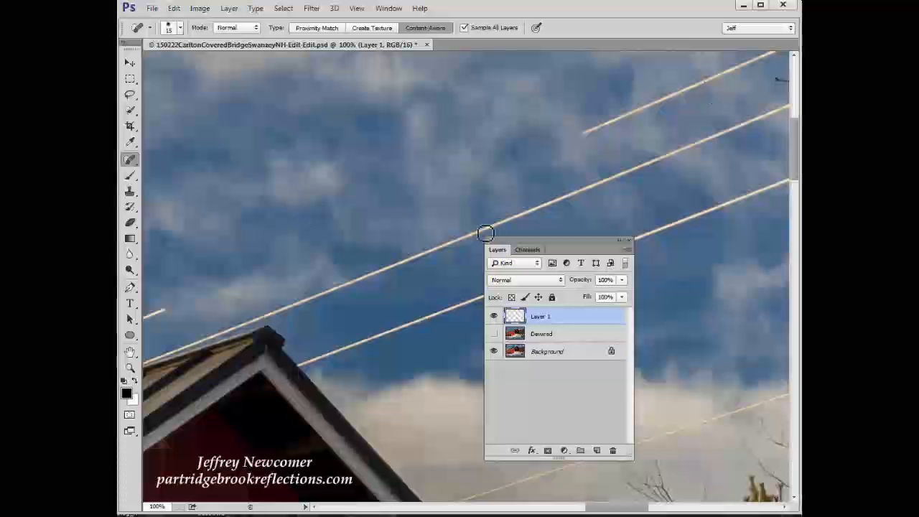
mouse_move(546, 149)
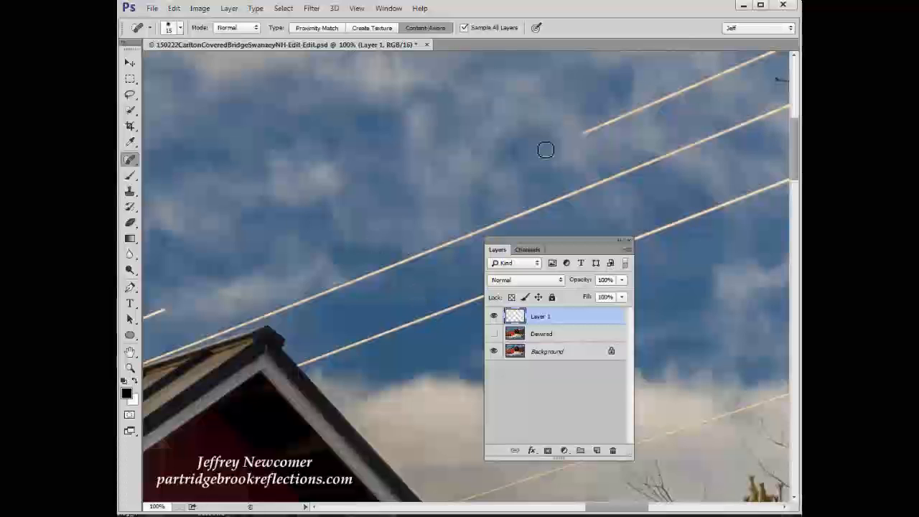
mouse_move(667, 178)
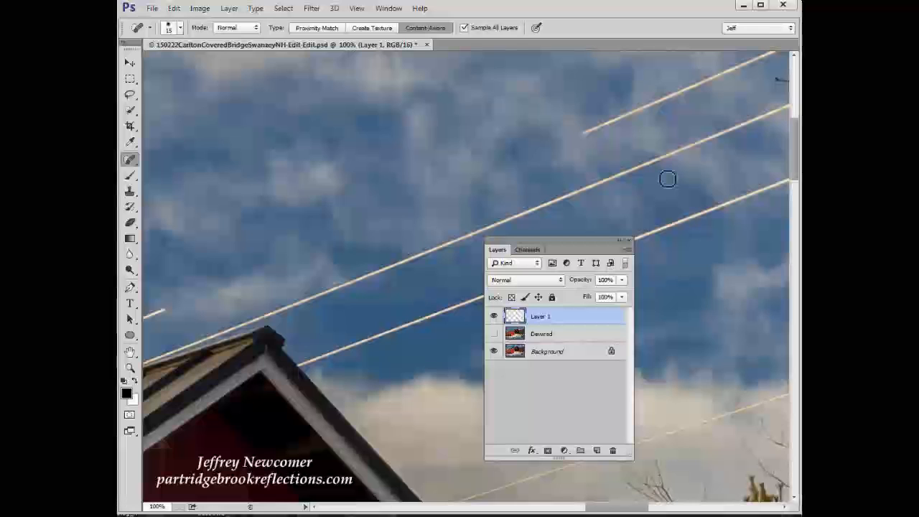
mouse_move(310, 293)
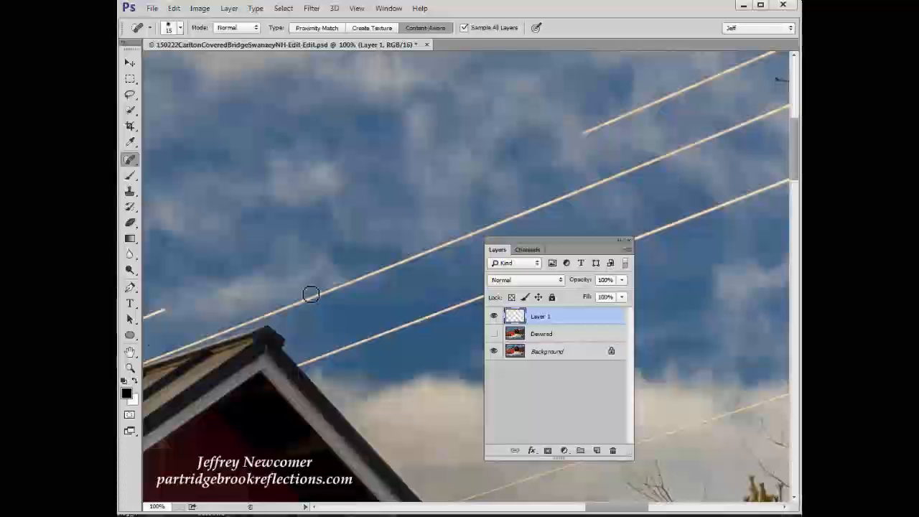
- Paint over the bottom wire's end just above the roof peak
left_click_drag(310, 294, 348, 340)
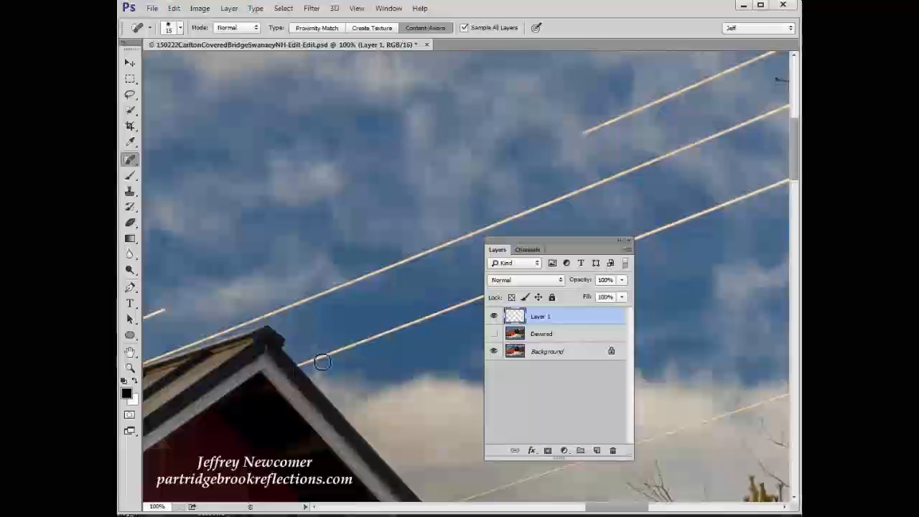
mouse_move(325, 372)
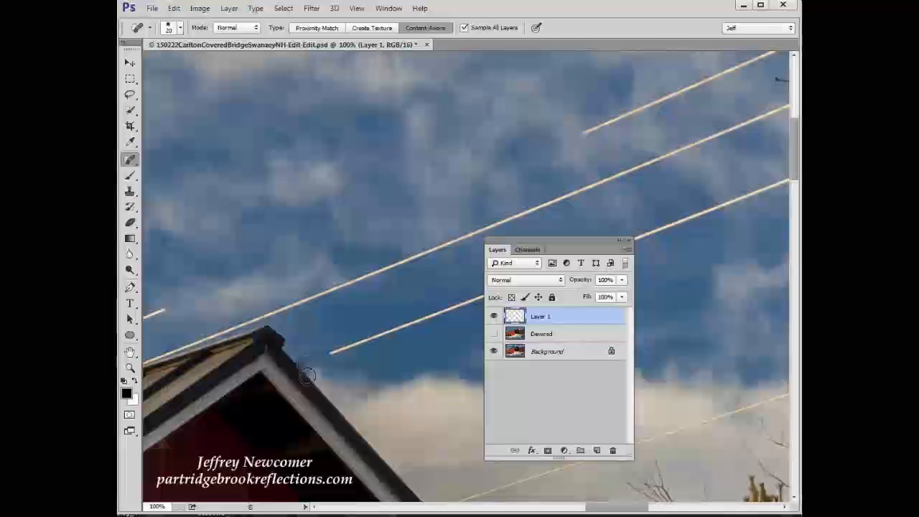
mouse_move(304, 368)
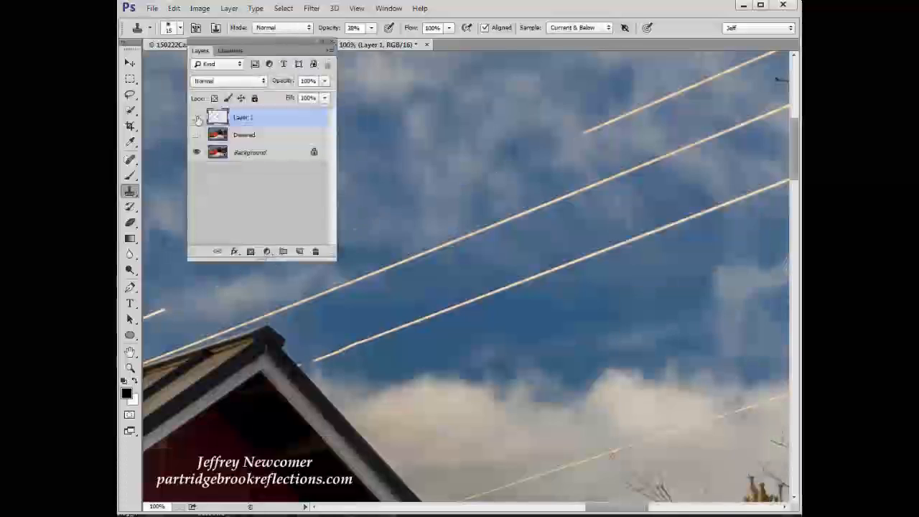
- Solo Layer 1 to see the repairs, then show the Desired wire-free sky
left_click(198, 153)
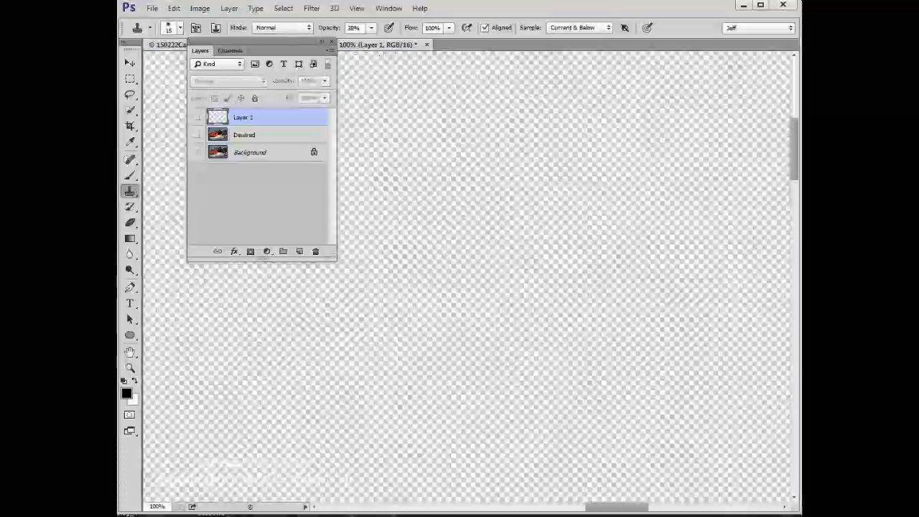
left_click(196, 152)
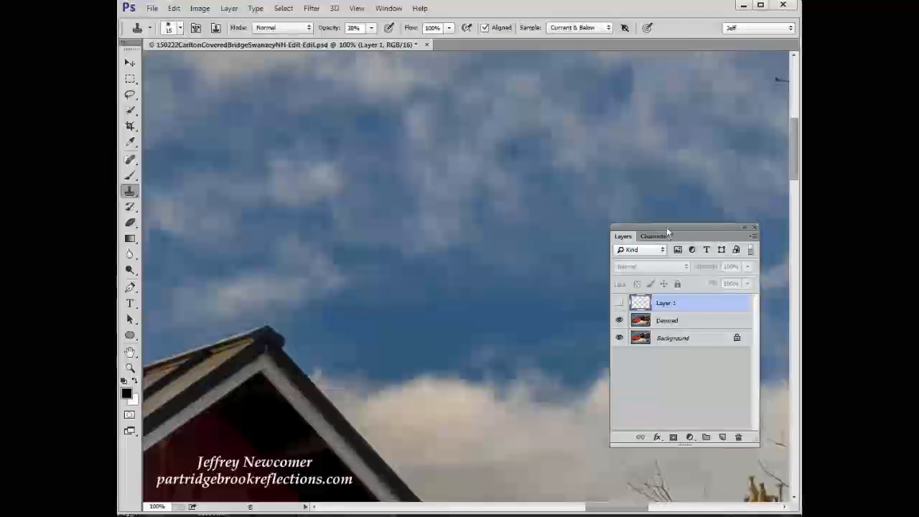
mouse_move(326, 158)
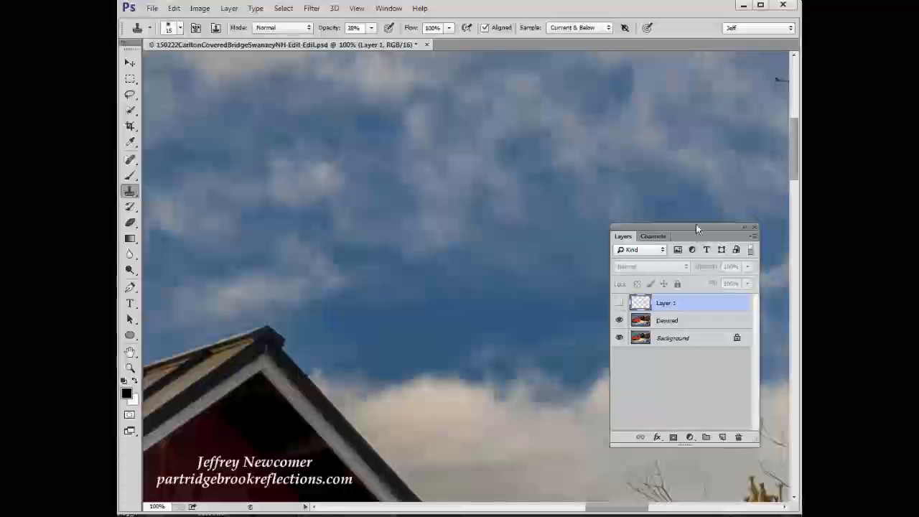
left_click_drag(695, 229, 703, 258)
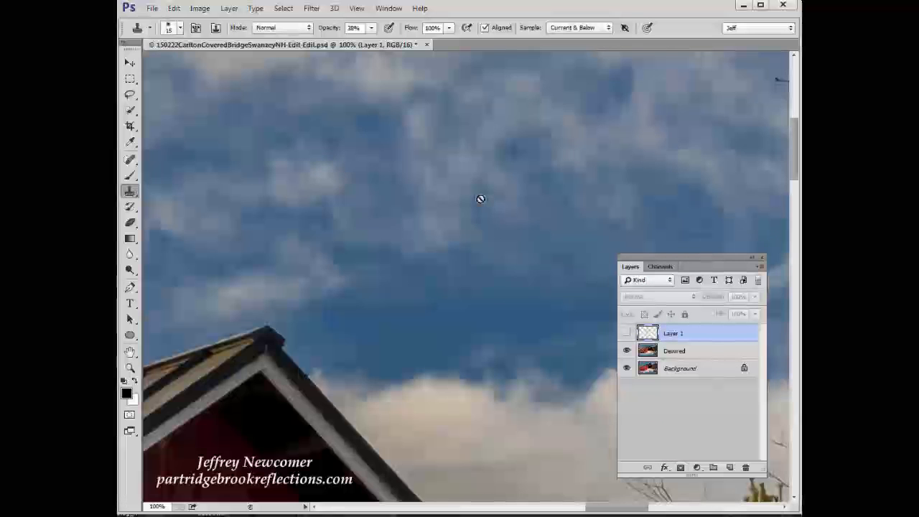
mouse_move(496, 152)
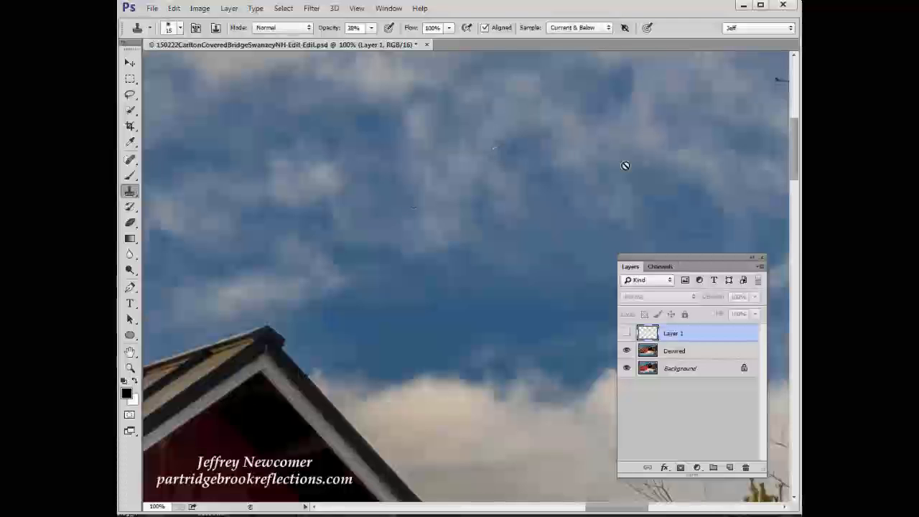
mouse_move(658, 197)
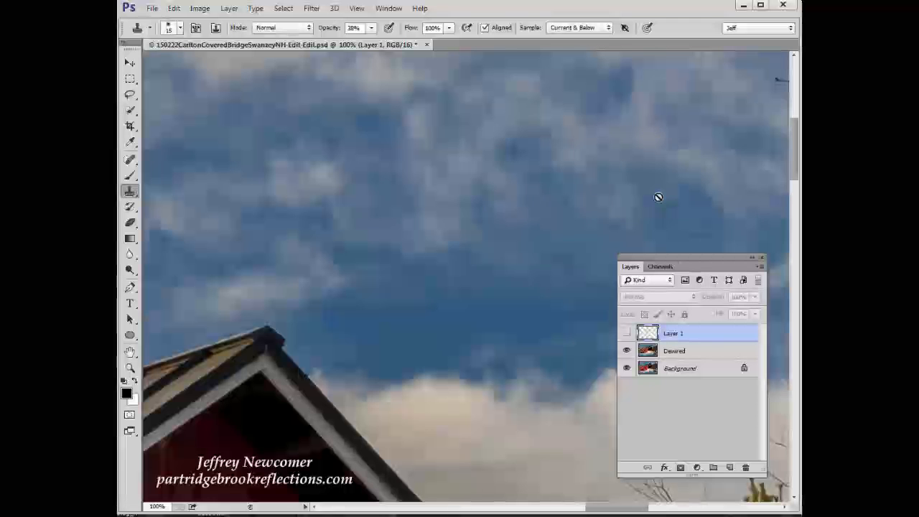